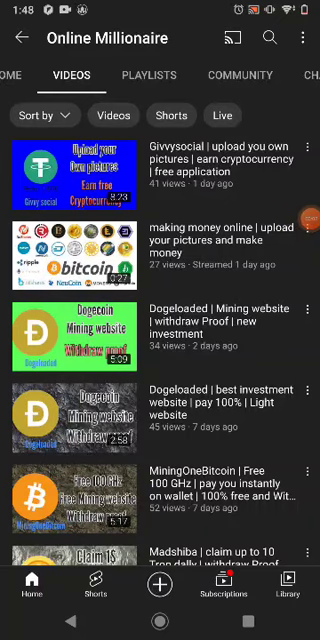
Scroll through the LtcAdz statistics cards down to the FaucetPay Payment Proof table
{"action": "scroll", "scroll_direction": "down", "scroll_amount": 3}
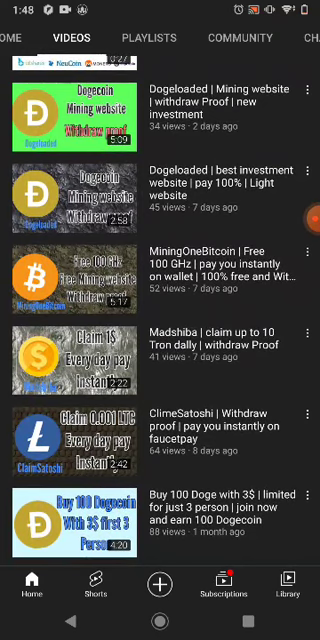
{"action": "scroll", "scroll_direction": "down", "scroll_amount": 3}
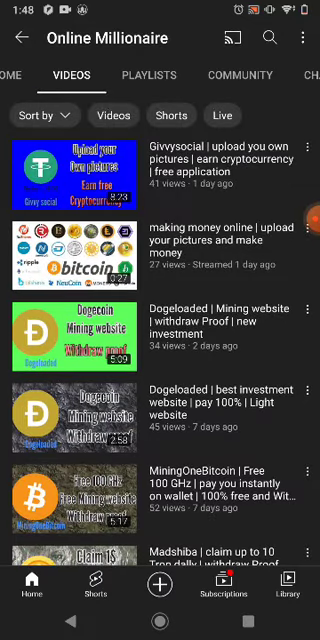
{"action": "scroll", "scroll_direction": "down", "scroll_amount": 3}
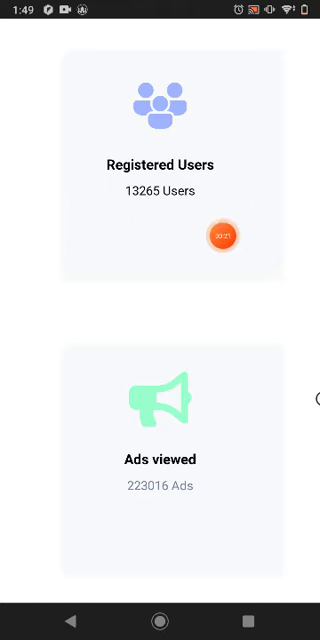
{"action": "scroll", "scroll_direction": "down", "scroll_amount": 3}
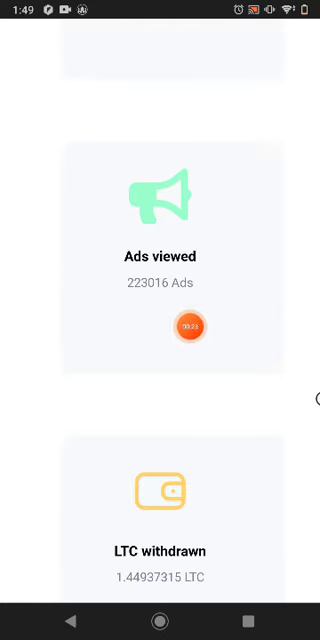
{"action": "scroll", "scroll_direction": "up", "scroll_amount": 3}
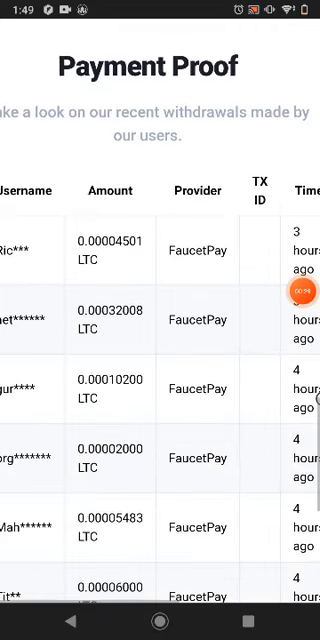
{"action": "scroll", "scroll_direction": "up", "scroll_amount": 3}
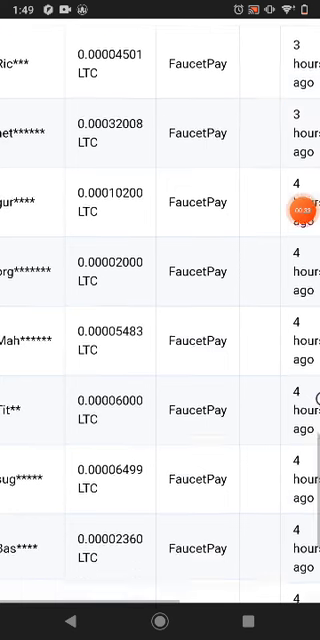
{"action": "scroll", "scroll_direction": "down", "scroll_amount": 3}
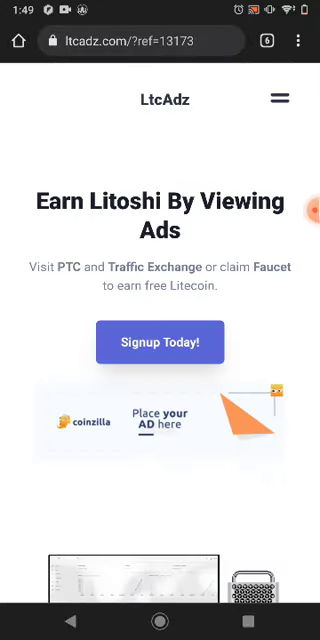
View the Signup Today registration form, then head to the Login page
{"action": "left_click", "coordinate": [276, 100]}
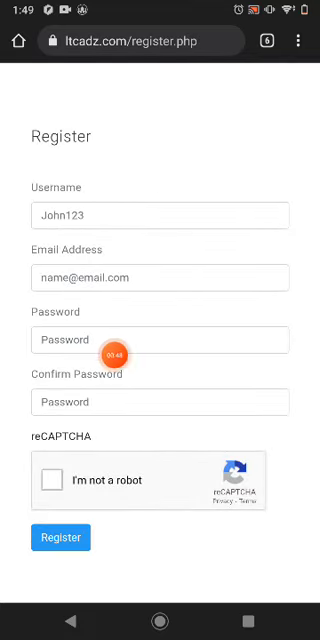
{"action": "scroll", "scroll_direction": "down", "scroll_amount": 3}
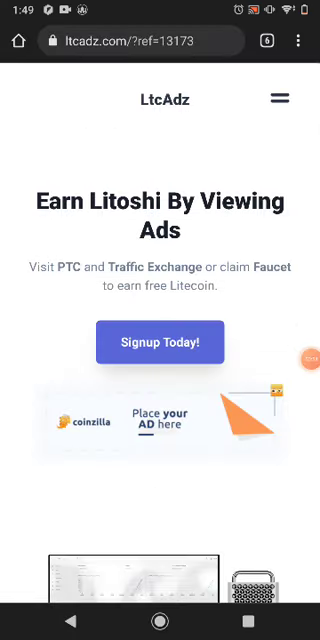
{"action": "left_click", "coordinate": [160, 340]}
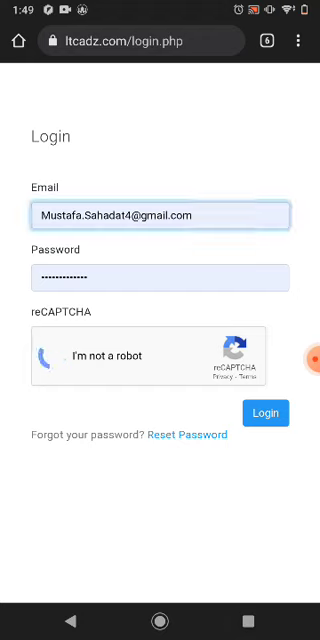
Log in with the reCAPTCHA checked, reaching the dashboard with 0.00051003 LTC balance
{"action": "left_click", "coordinate": [48, 356]}
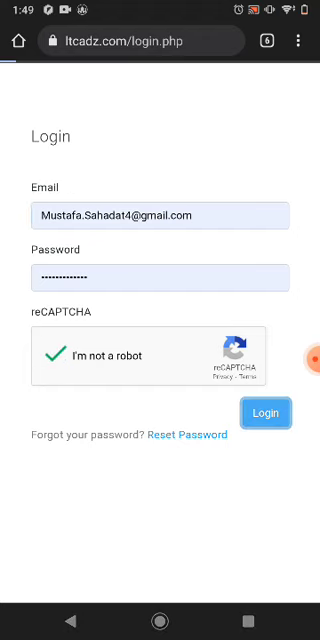
{"action": "left_click", "coordinate": [264, 412]}
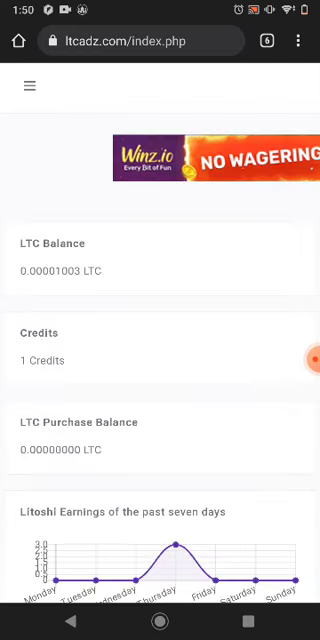
Start viewing the 480 Litoshi 'crypto news' direct ad from Surf Ads
{"action": "left_click", "coordinate": [28, 86]}
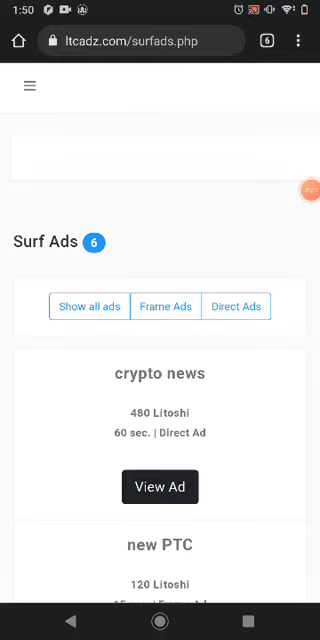
{"action": "left_click", "coordinate": [160, 486]}
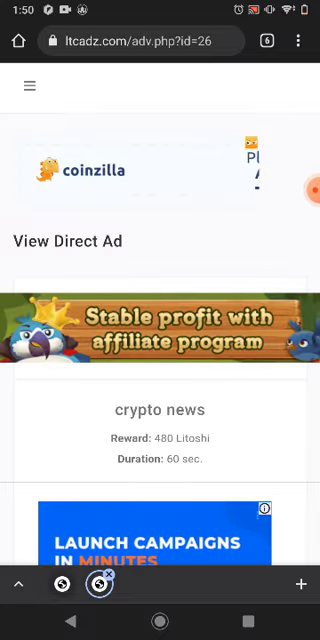
Reach the crypto news advertisement so its 60-second view begins
{"action": "scroll", "scroll_direction": "down", "scroll_amount": 3}
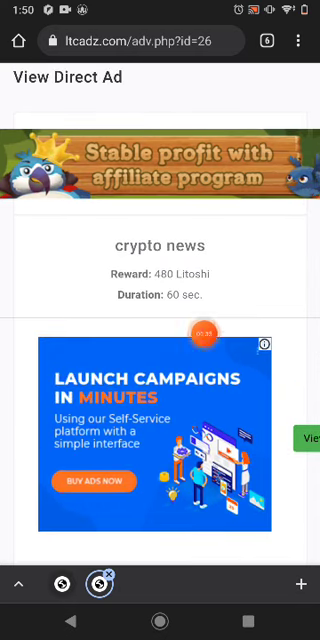
{"action": "scroll", "scroll_direction": "down", "scroll_amount": 3}
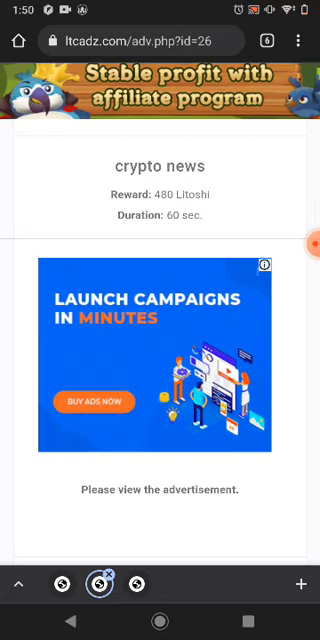
{"action": "scroll", "scroll_direction": "down", "scroll_amount": 3}
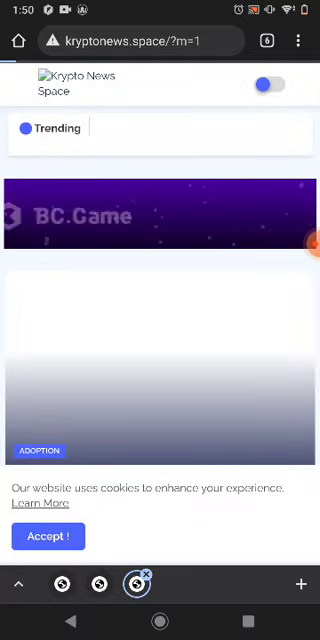
Browse down through Krypto News Space's trending articles while the timer runs
{"action": "scroll", "scroll_direction": "down", "scroll_amount": 3}
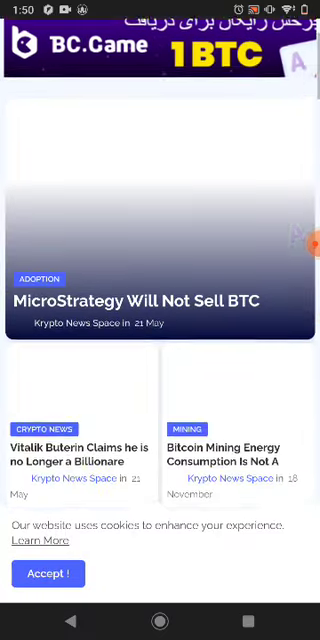
{"action": "scroll", "scroll_direction": "down", "scroll_amount": 3}
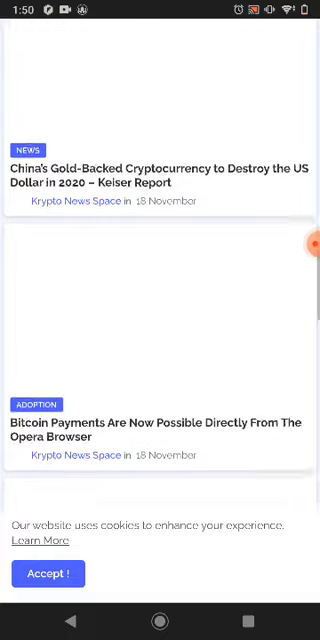
{"action": "scroll", "scroll_direction": "down", "scroll_amount": 3}
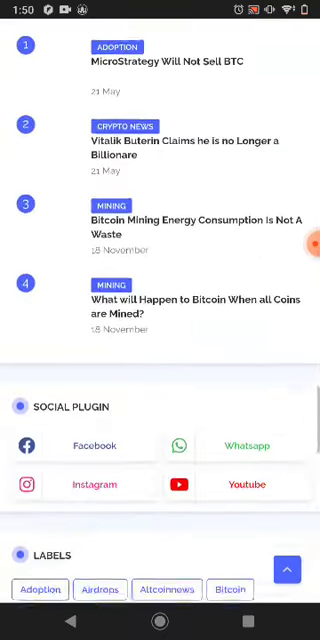
{"action": "scroll", "scroll_direction": "down", "scroll_amount": 3}
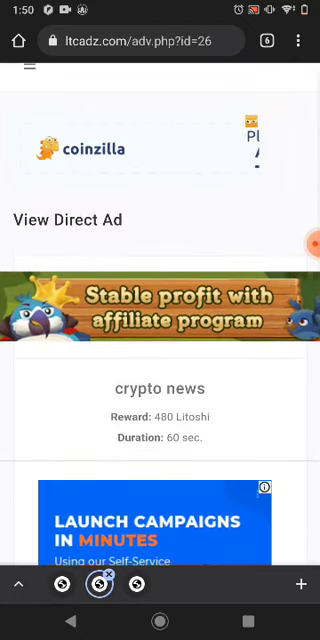
Submit the finished crypto news ad view with its reCAPTCHA, leaving 6 surf ads remaining
{"action": "scroll", "scroll_direction": "down", "scroll_amount": 3}
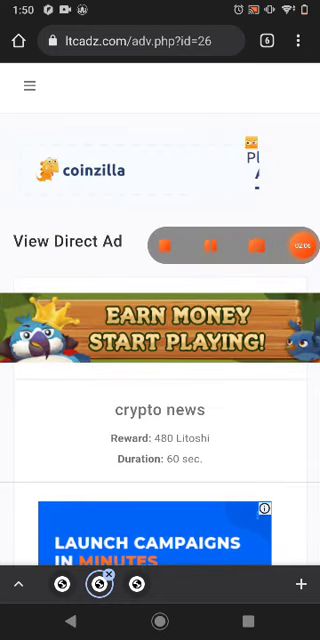
{"action": "scroll", "scroll_direction": "down", "scroll_amount": 3}
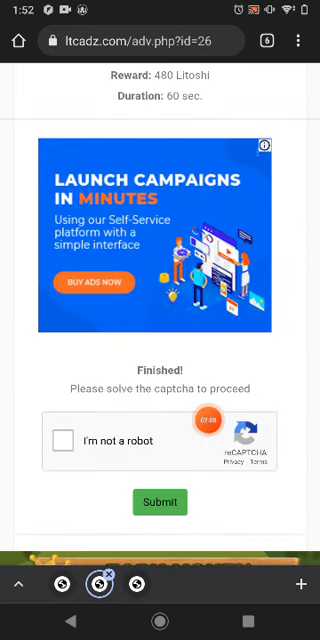
{"action": "left_click", "coordinate": [64, 442]}
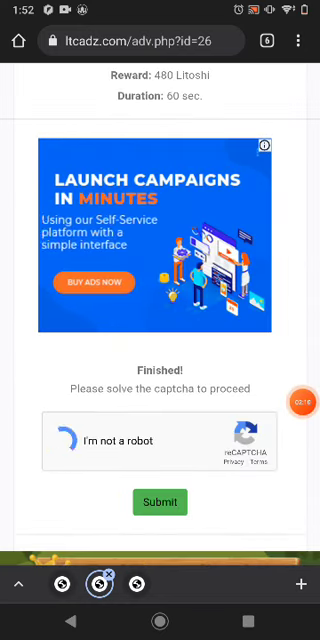
{"action": "left_click", "coordinate": [66, 440]}
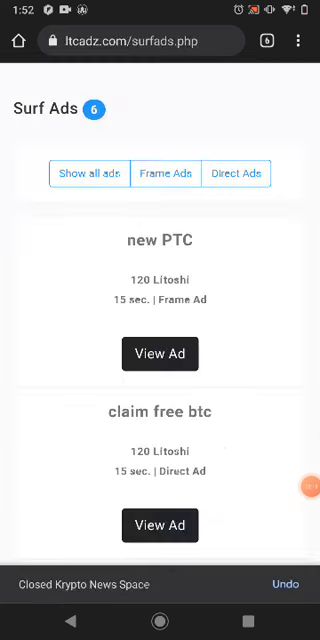
Complete the 15-second frame ad and its captcha for 0.00000120 LTC, then return to Surf Ads
{"action": "left_click", "coordinate": [160, 356]}
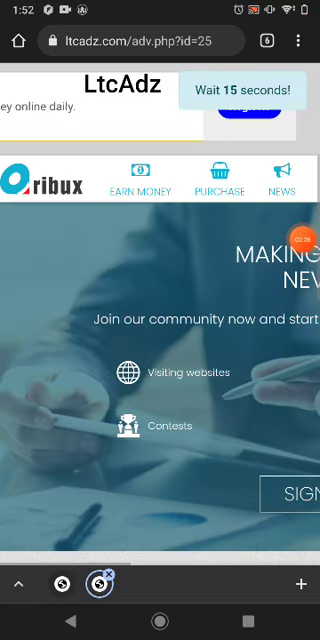
{"action": "scroll", "scroll_direction": "down", "scroll_amount": 3}
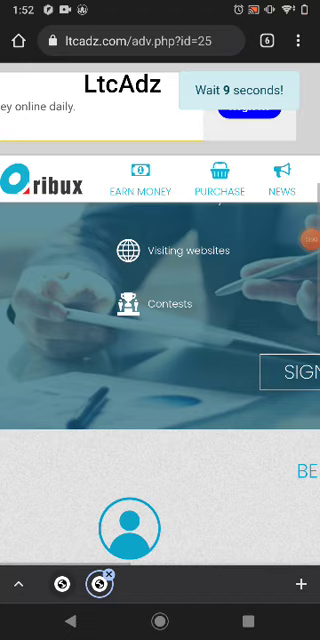
{"action": "scroll", "scroll_direction": "down", "scroll_amount": 3}
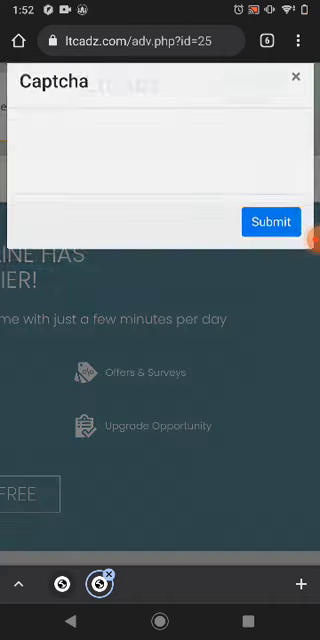
{"action": "left_click", "coordinate": [44, 160]}
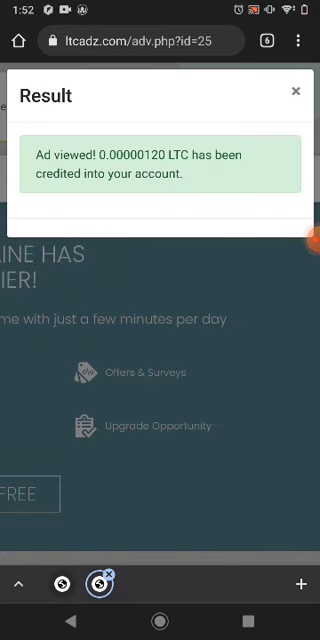
{"action": "left_click", "coordinate": [296, 92]}
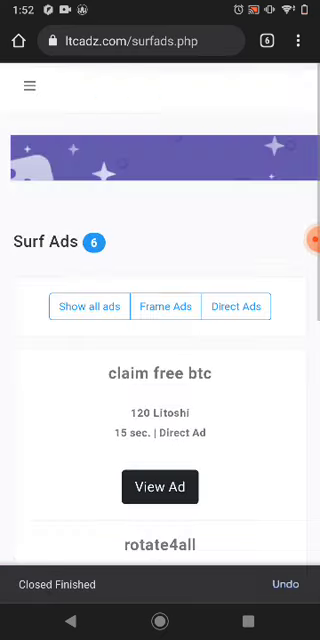
Start the Traffic Exchange, then move on to the Faucet page
{"action": "left_click", "coordinate": [32, 86]}
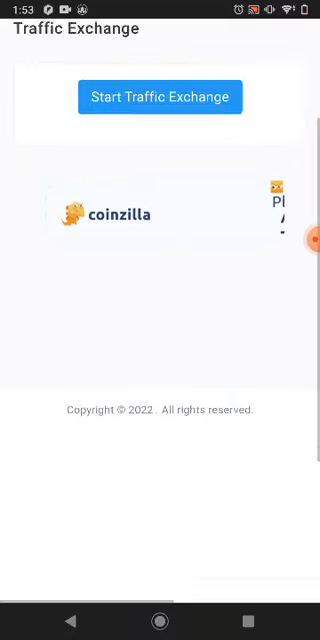
{"action": "left_click", "coordinate": [160, 96]}
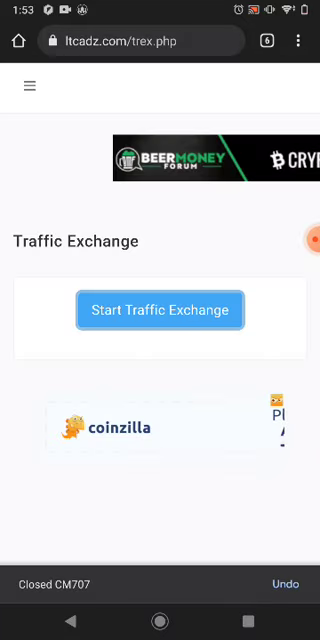
{"action": "left_click", "coordinate": [32, 86]}
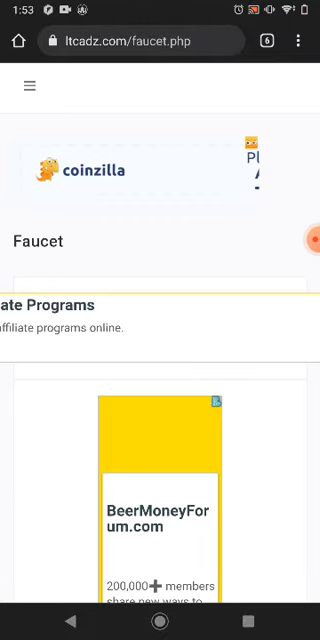
Pass the faucet's reCAPTCHA for the 500 Litoshi claim and proceed to the antibot link puzzle
{"action": "scroll", "scroll_direction": "down", "scroll_amount": 3}
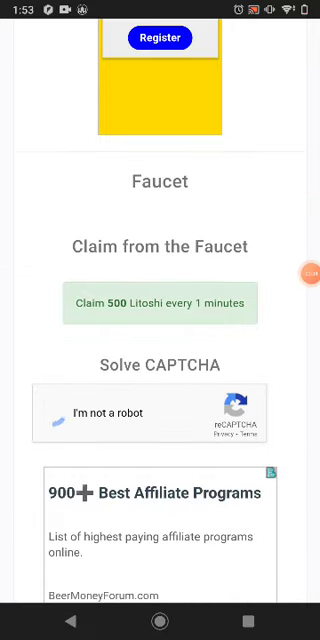
{"action": "left_click", "coordinate": [52, 412]}
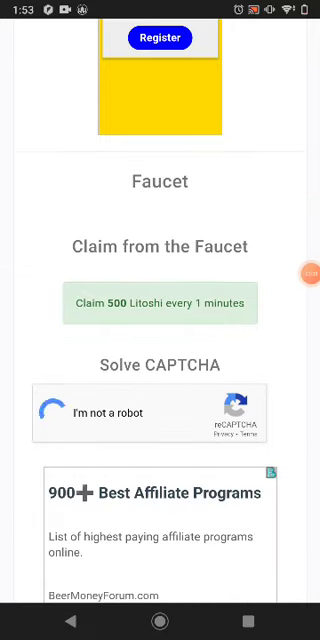
{"action": "left_click", "coordinate": [52, 412]}
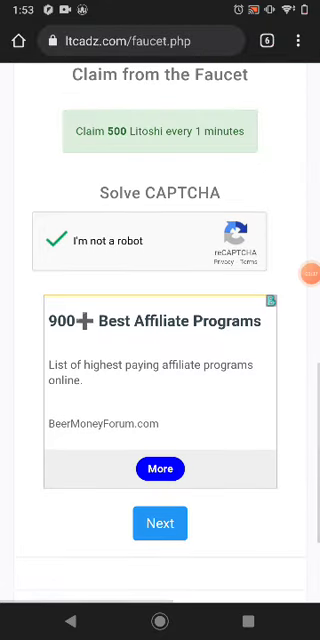
{"action": "scroll", "scroll_direction": "down", "scroll_amount": 3}
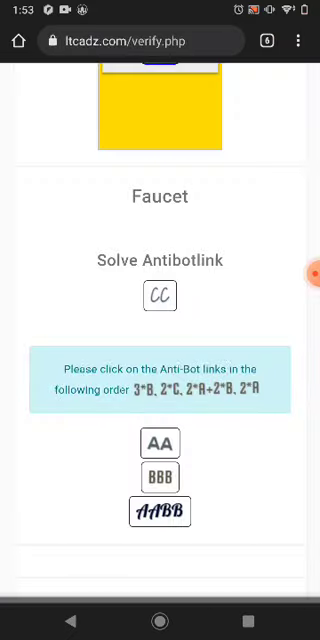
Pass the faucet's antibot check by choosing the links in the requested order
{"action": "left_click", "coordinate": [160, 476]}
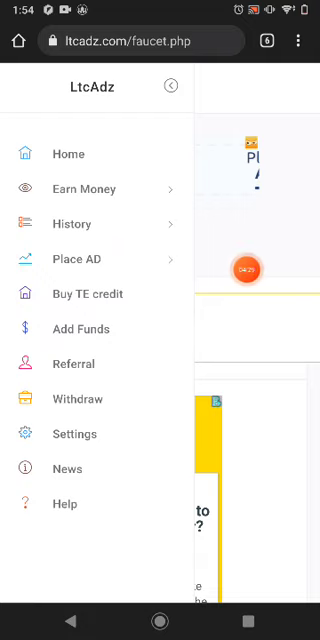
Go to the dashboard, then reach the Withdraw page showing the 0.00002103 LTC balance
{"action": "left_click", "coordinate": [72, 364]}
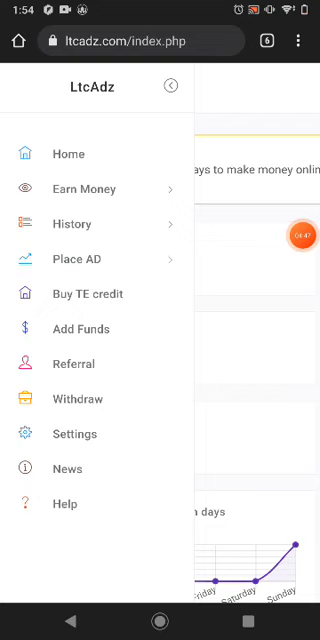
{"action": "left_click", "coordinate": [74, 400]}
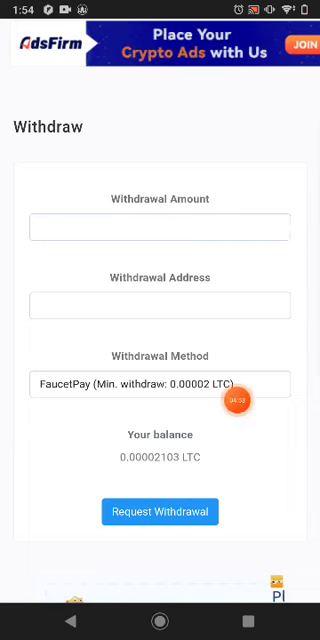
Request a FaucetPay withdrawal of the full 0.00002103 LTC balance to the wallet address
{"action": "left_click", "coordinate": [156, 384]}
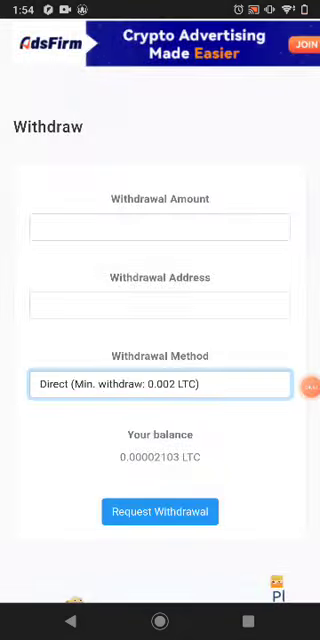
{"action": "left_click", "coordinate": [160, 384]}
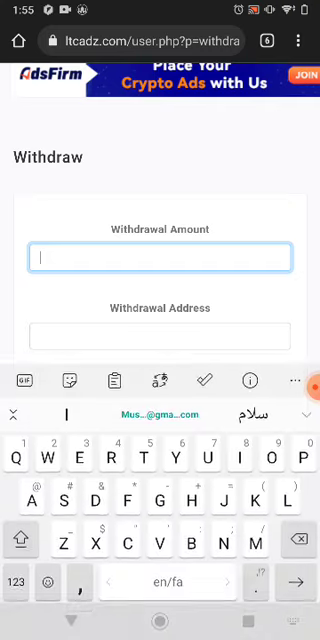
{"action": "scroll", "scroll_direction": "down", "scroll_amount": 3}
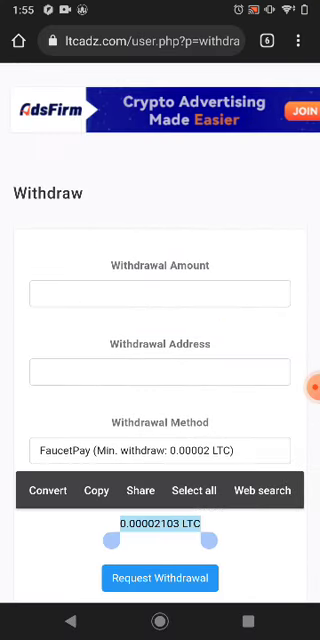
{"action": "left_click", "coordinate": [160, 294]}
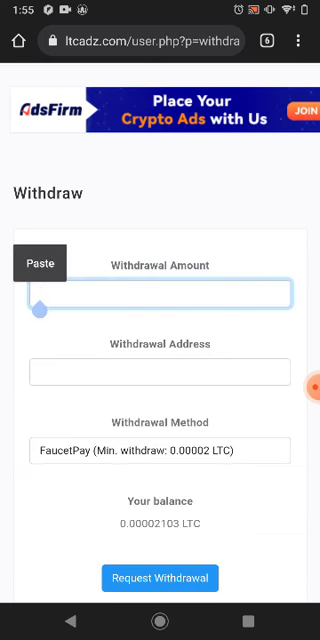
{"action": "left_click", "coordinate": [48, 262]}
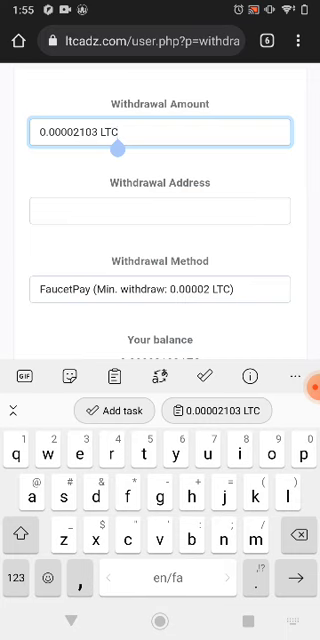
{"action": "left_click", "coordinate": [162, 210]}
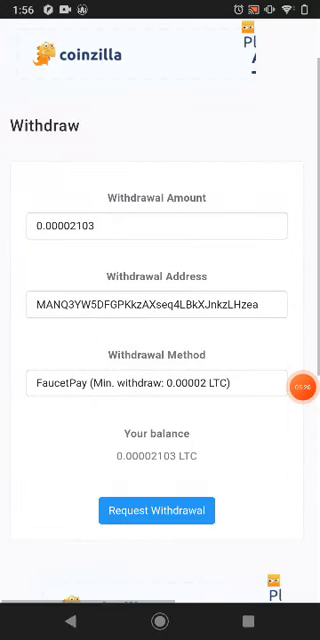
{"action": "left_click", "coordinate": [156, 510]}
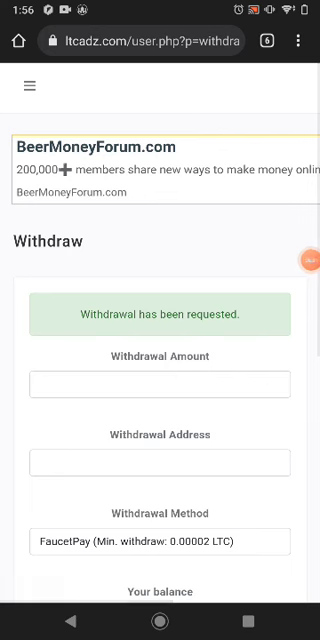
Show Withdrawal History listing the FaucetPay request, then bring up Chrome's options menu
{"action": "left_click", "coordinate": [32, 86]}
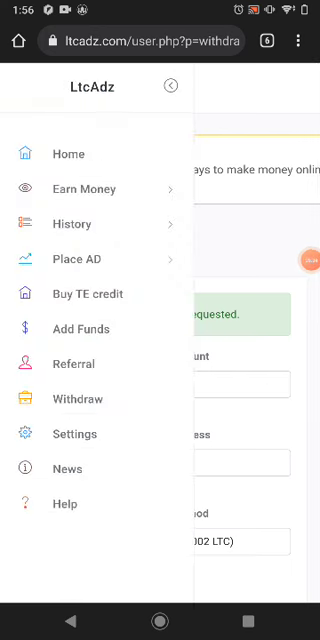
{"action": "left_click", "coordinate": [80, 224]}
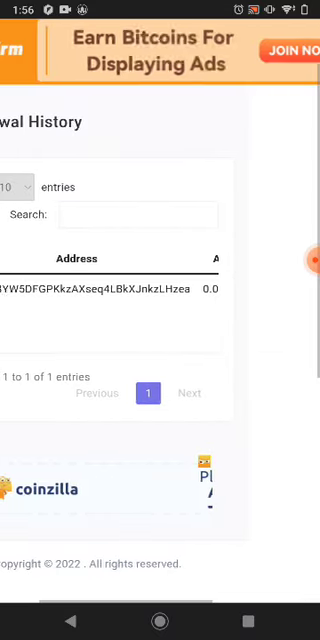
{"action": "scroll", "scroll_direction": "up", "scroll_amount": 3}
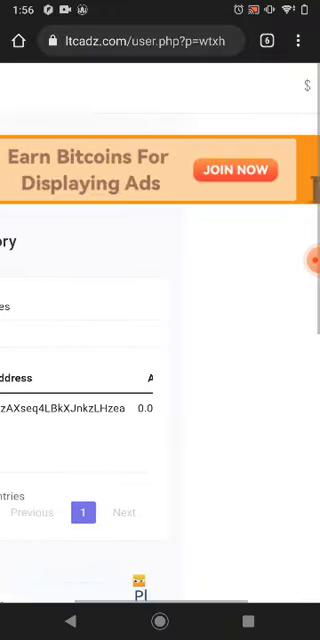
{"action": "left_click", "coordinate": [300, 40]}
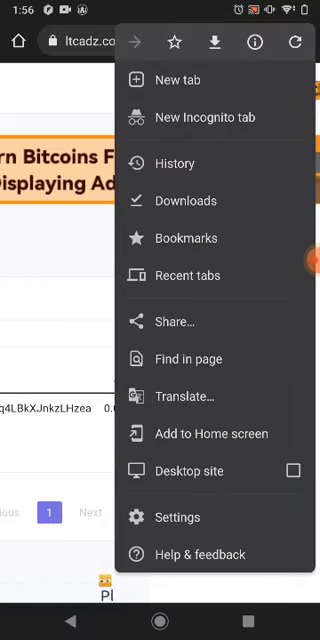